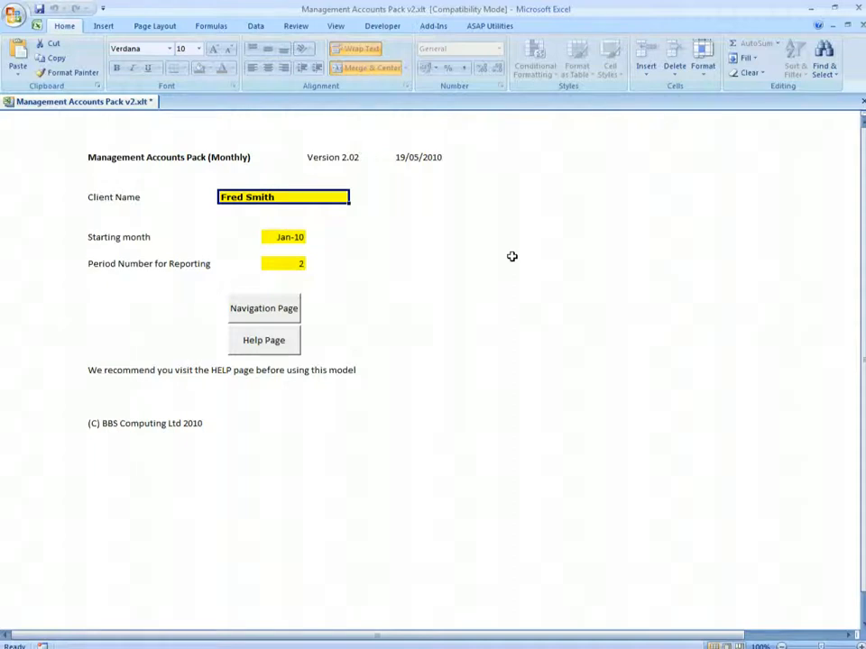
Step: Review the Jan-10 start month and reporting period on the front sheet, then go to the navigation page
left_click(283, 236)
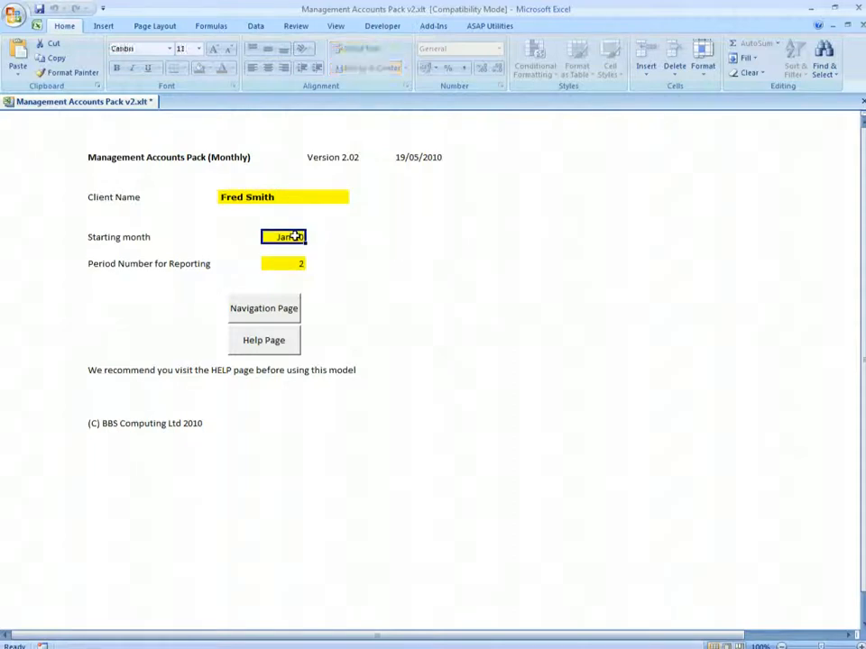
left_click(283, 263)
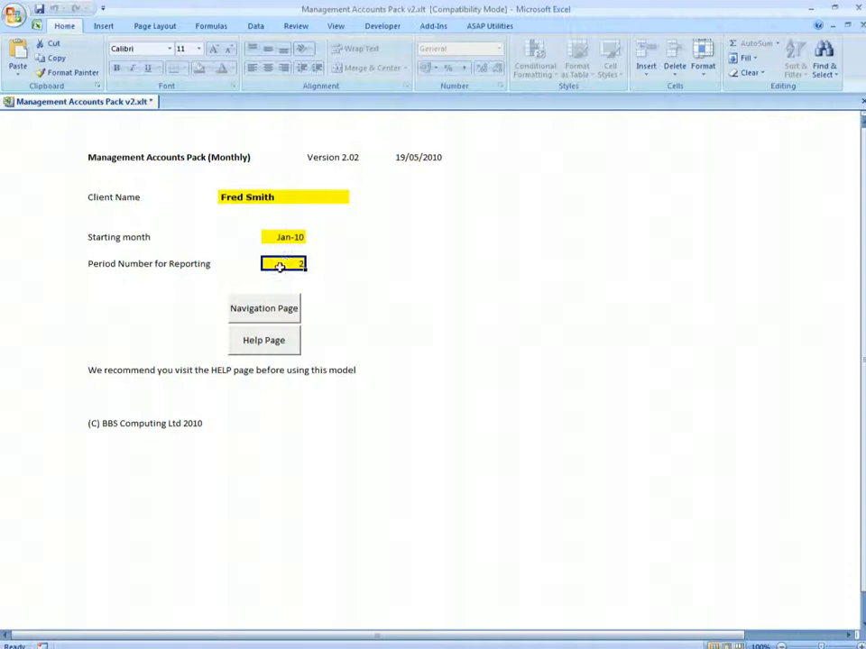
left_click(263, 307)
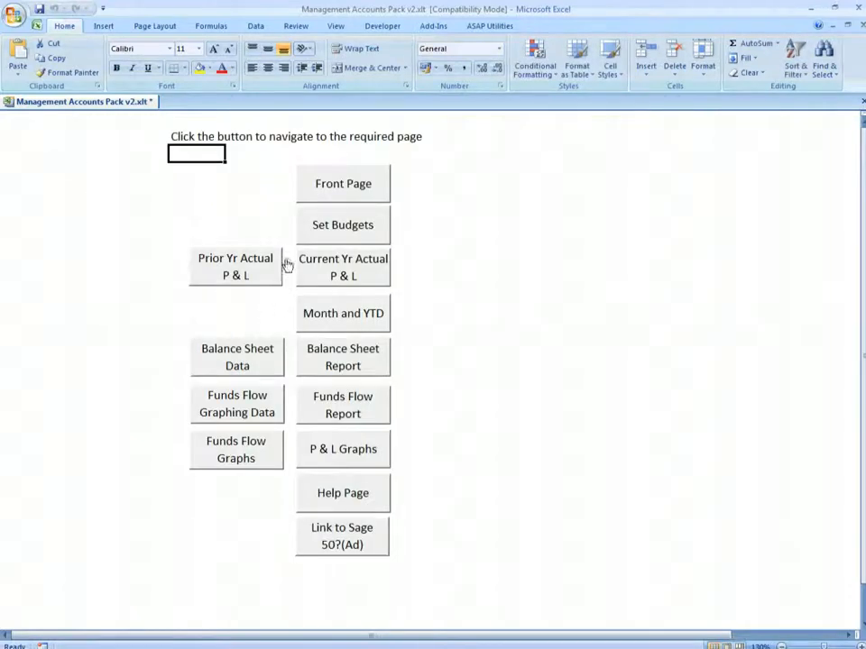
mouse_move(321, 230)
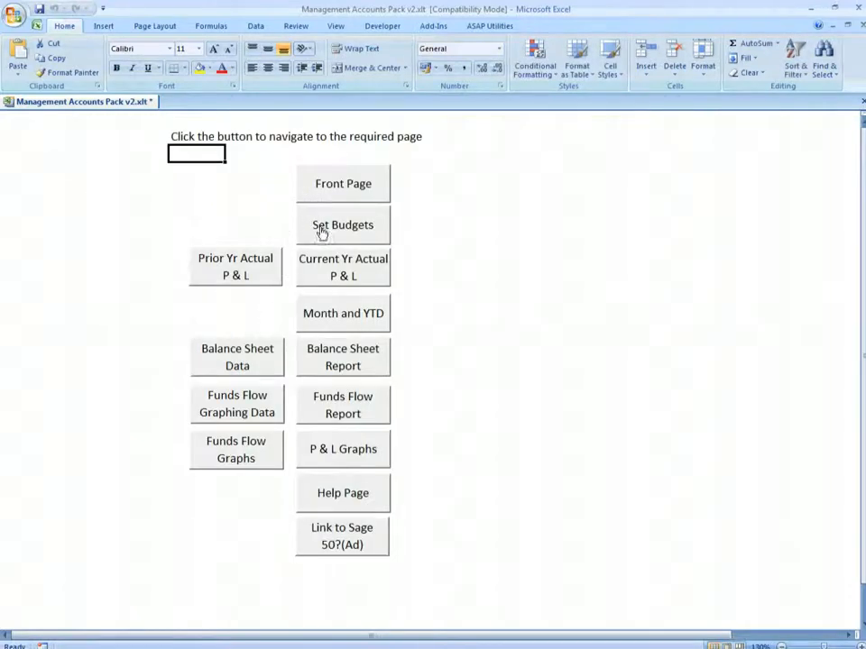
mouse_move(242, 273)
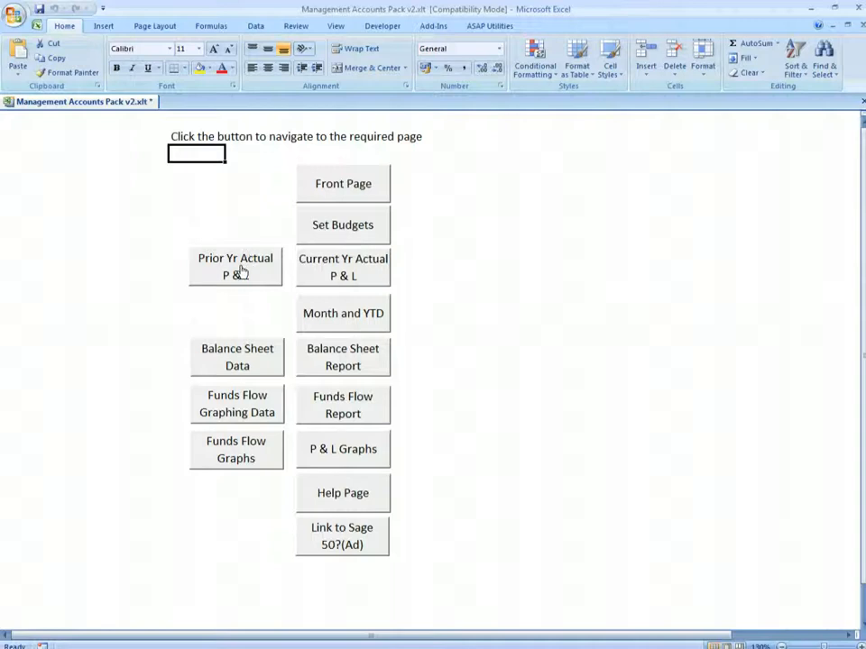
mouse_move(314, 314)
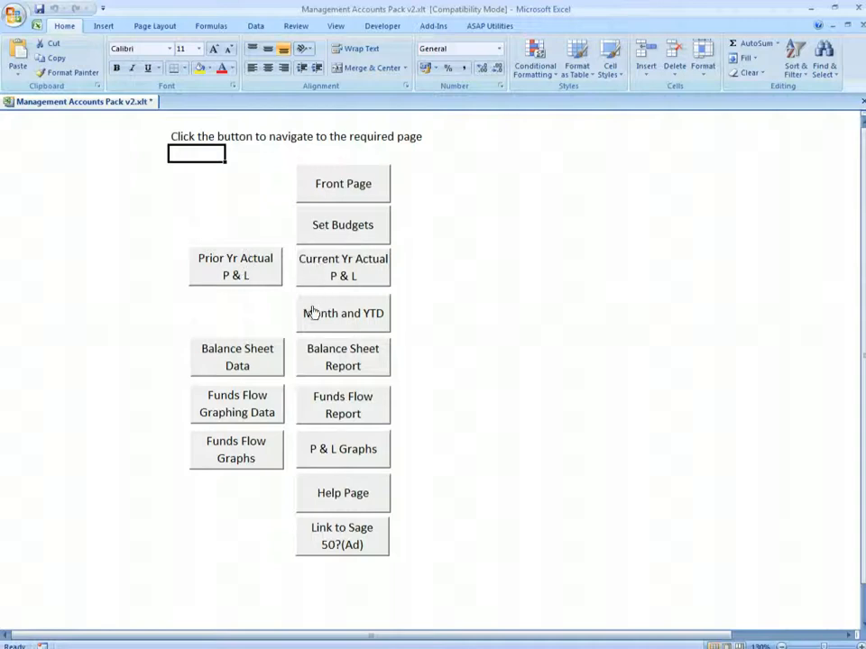
mouse_move(332, 274)
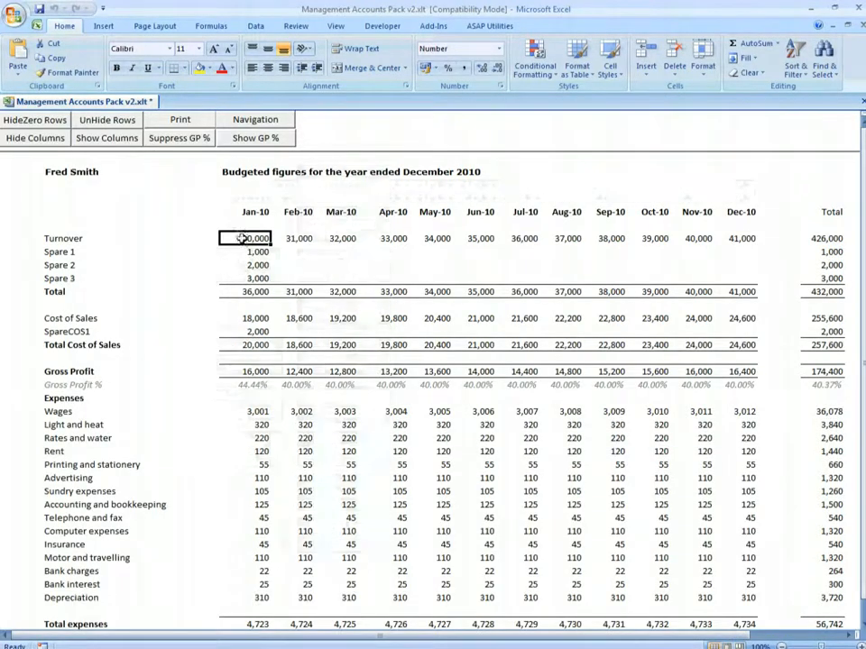
mouse_move(159, 242)
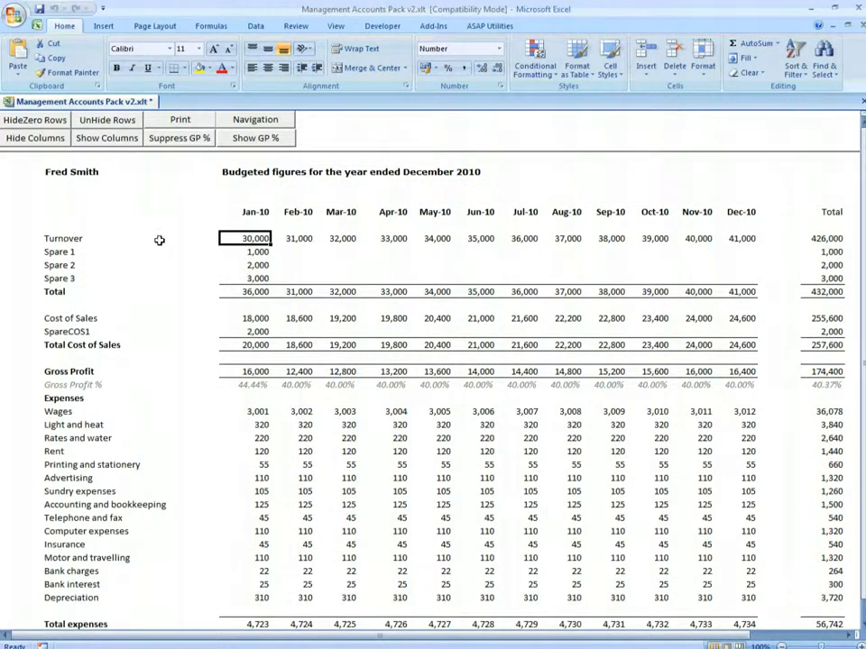
mouse_move(90, 263)
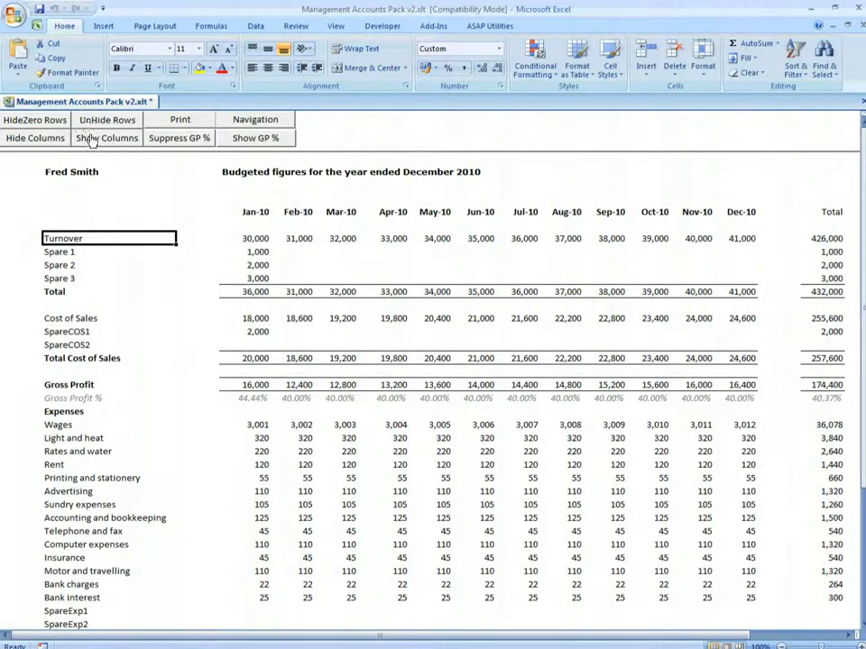
Step: Relabel the budget sheet's Wages expense row as 'Wages and NI'
scroll("down", 3)
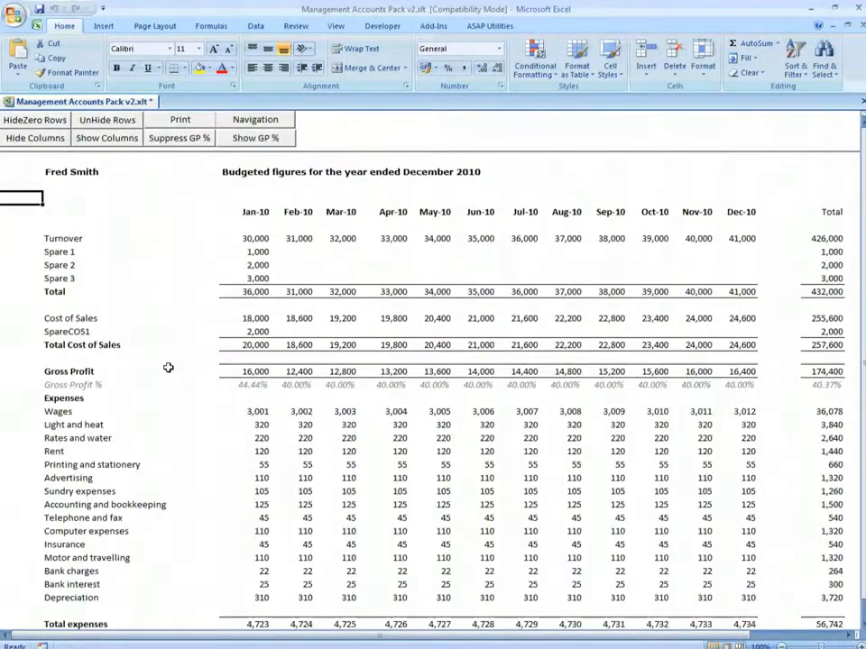
left_click(58, 411)
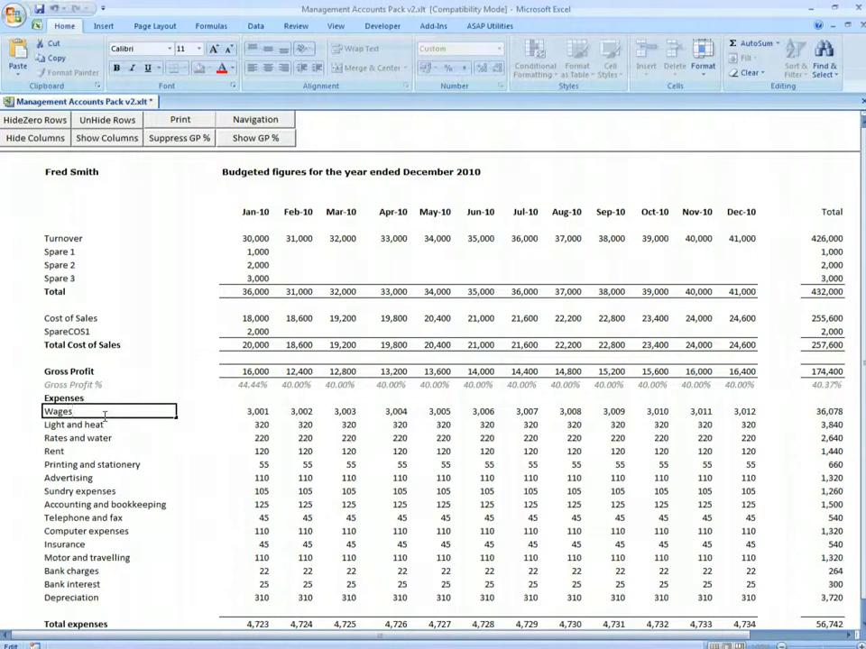
type("and NI")
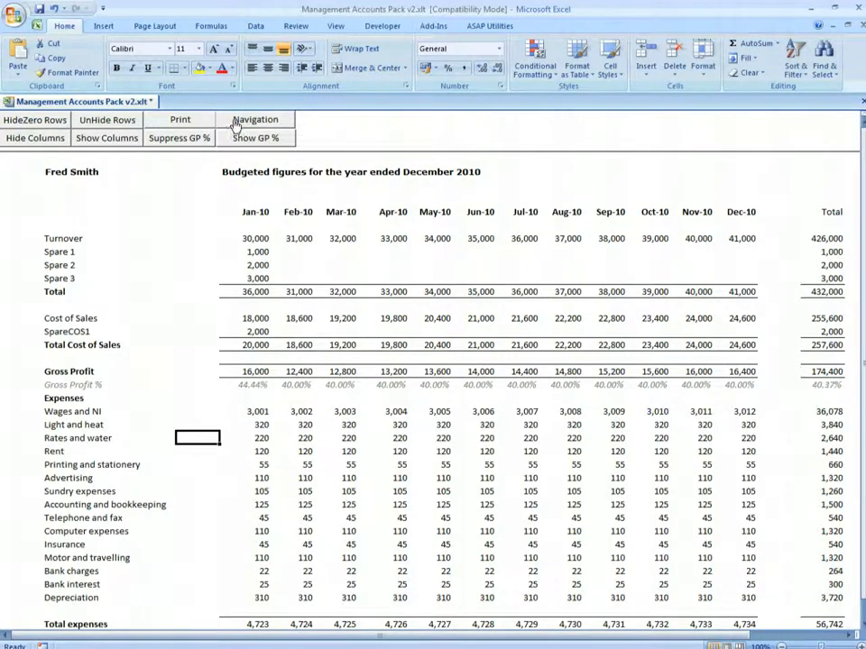
Step: Switch to the current year actual P&L sheet and hide its all-zero spare rows
left_click(256, 119)
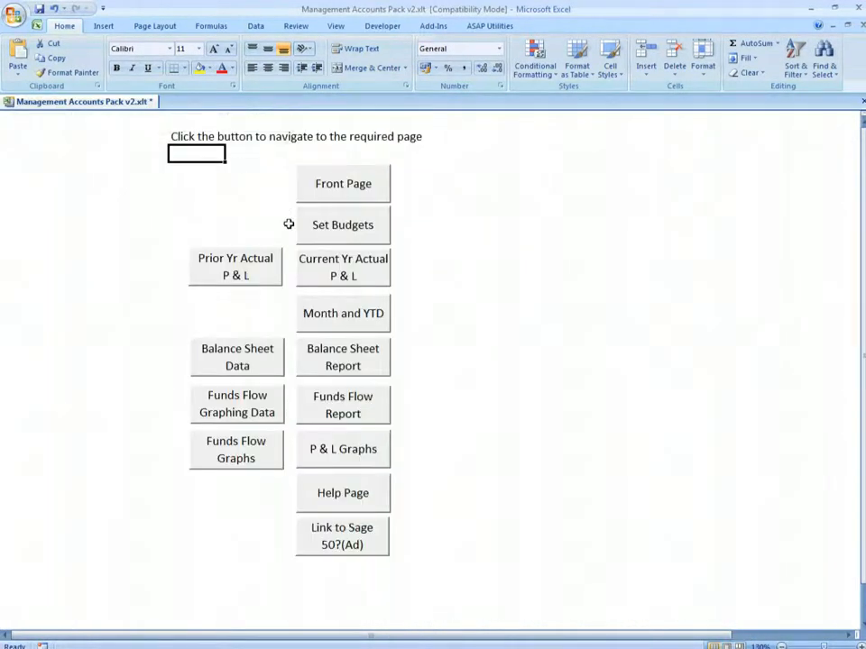
mouse_move(310, 269)
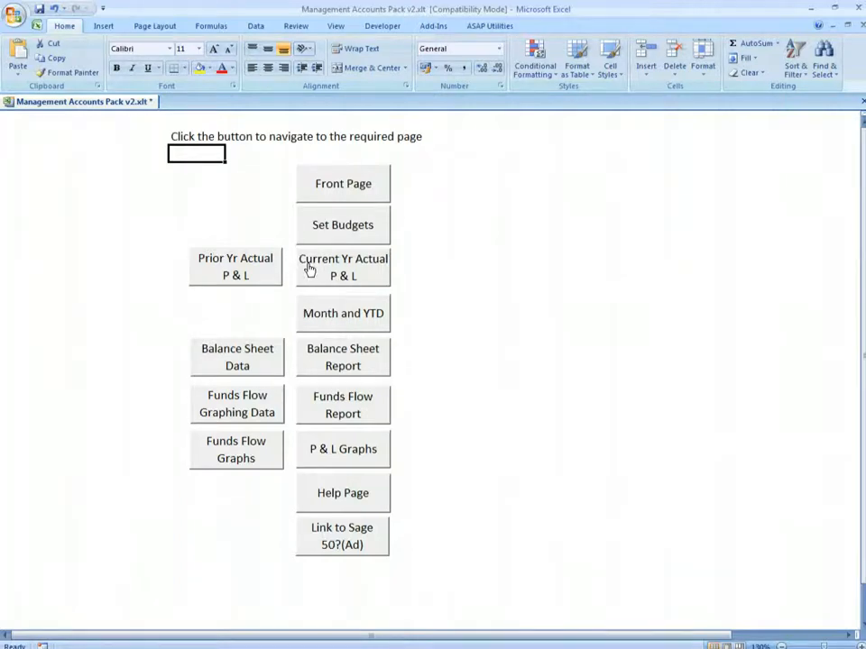
left_click(343, 267)
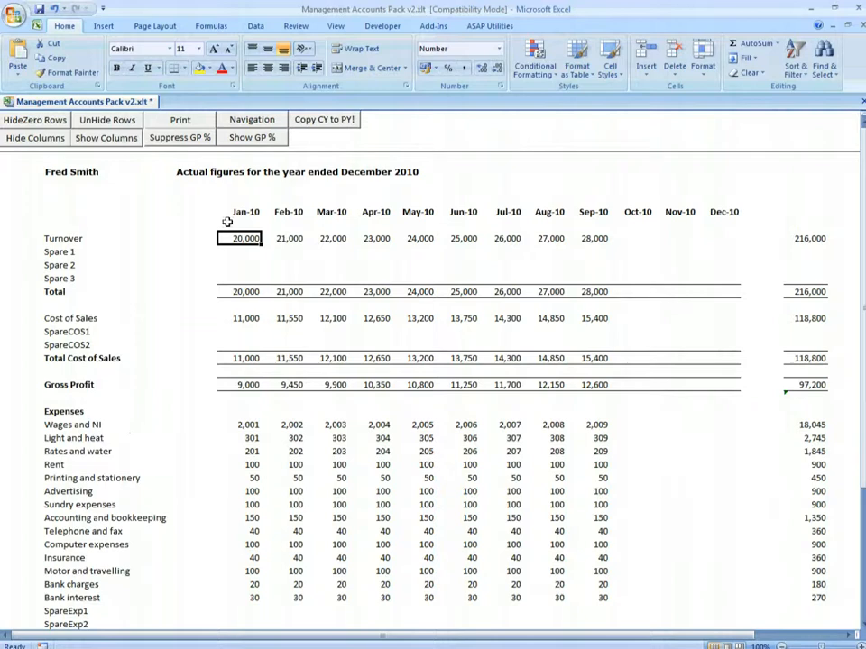
mouse_move(239, 422)
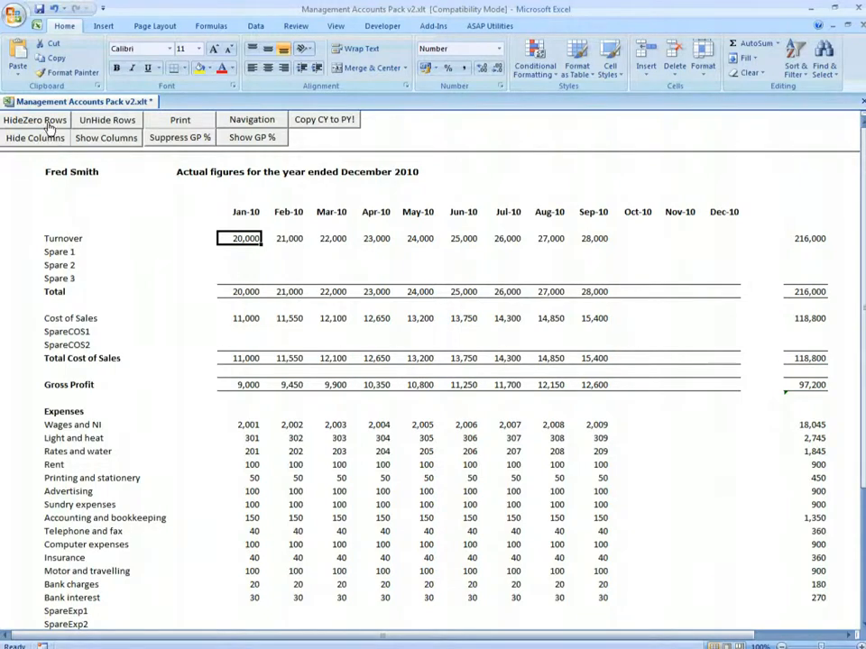
left_click(36, 119)
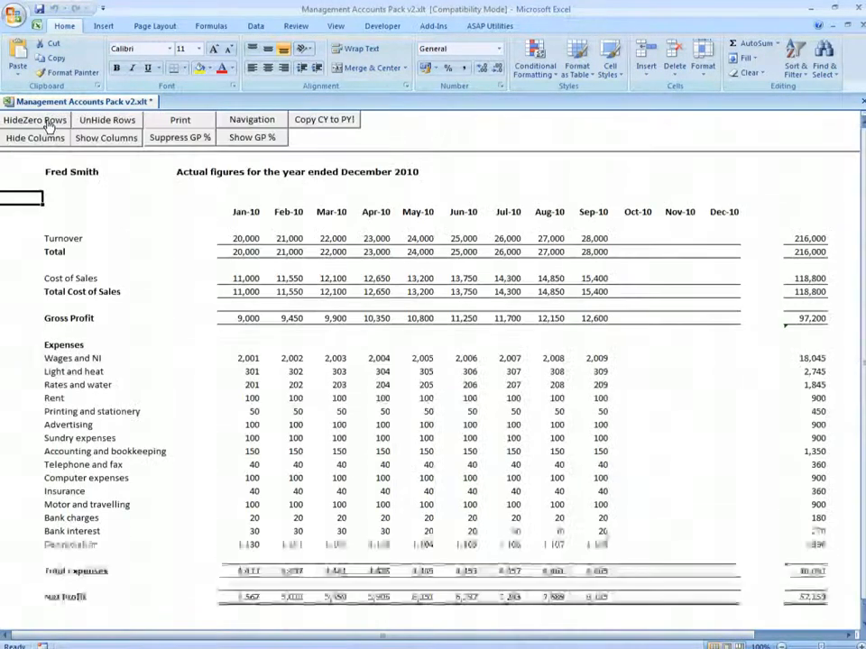
left_click(107, 119)
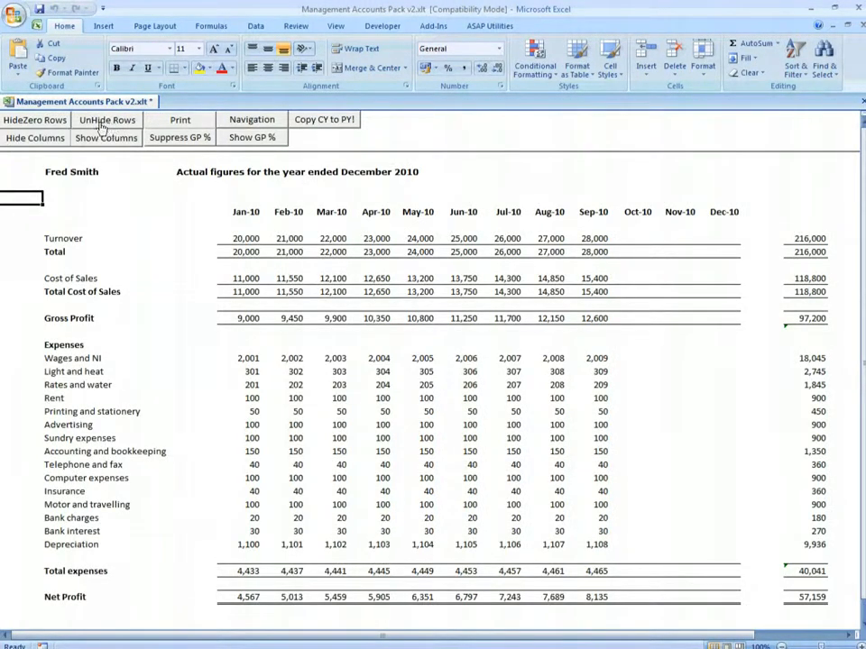
Step: Hide the months without actuals, restore the October–December columns, and toggle Suppress GP %
left_click(34, 137)
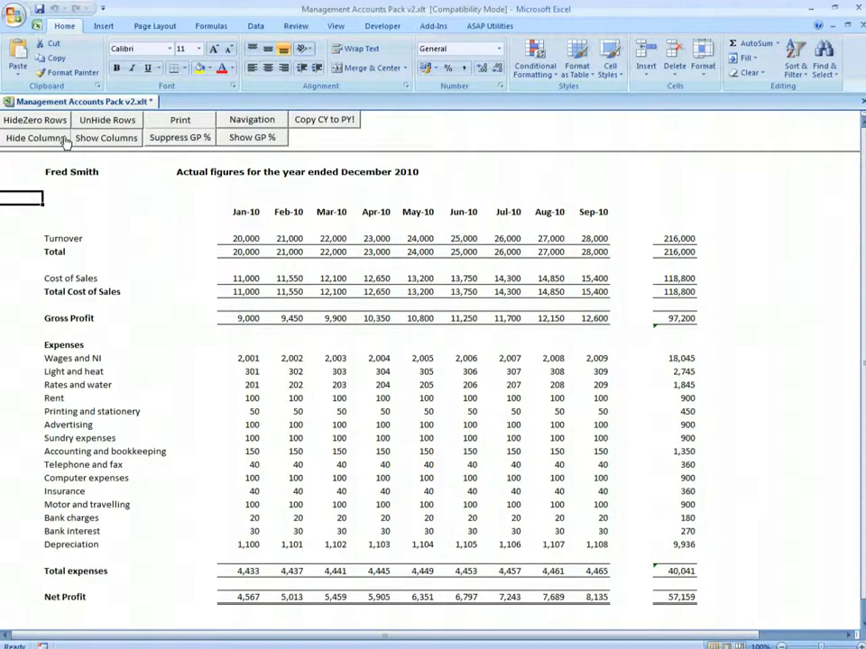
left_click(105, 137)
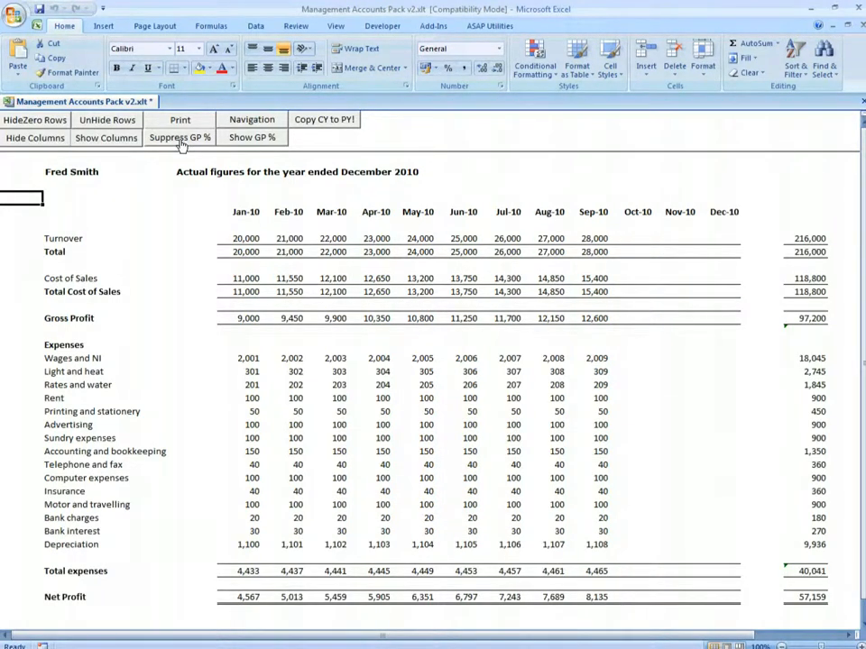
left_click(253, 137)
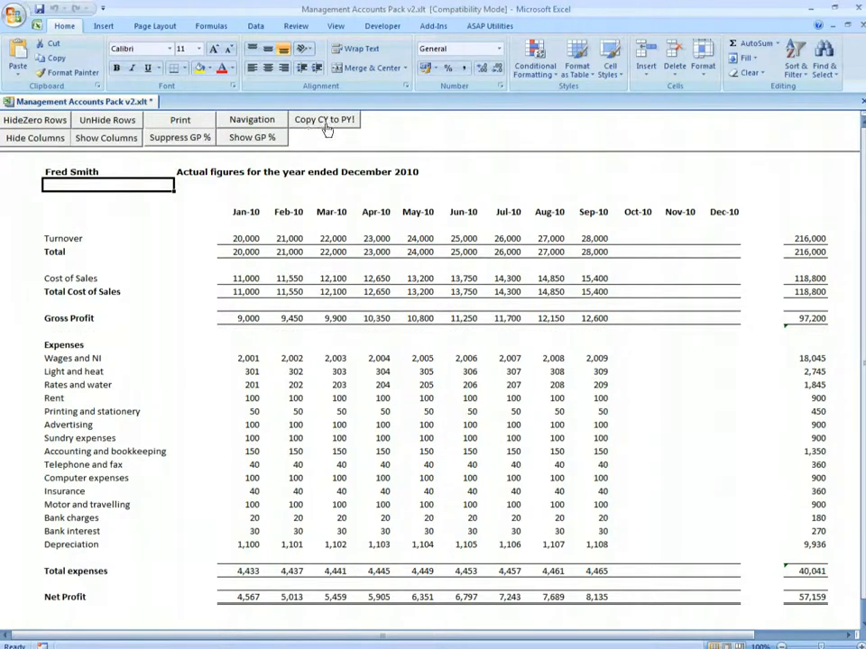
left_click(253, 119)
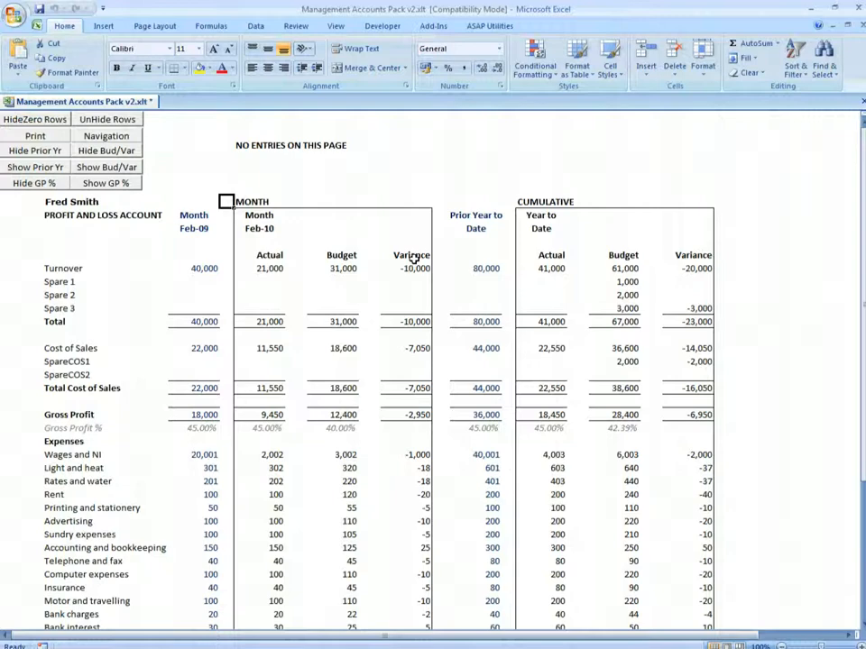
mouse_move(509, 215)
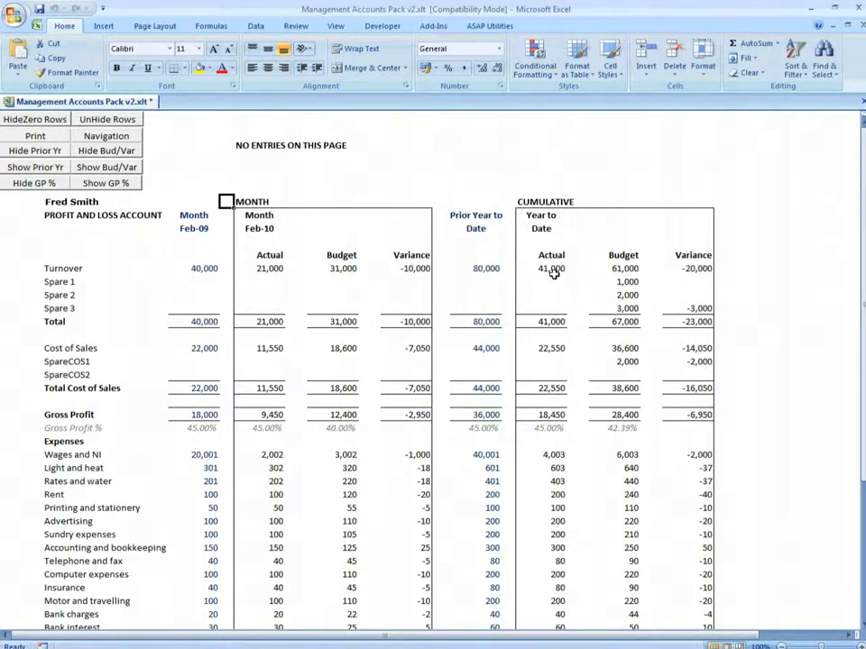
mouse_move(271, 228)
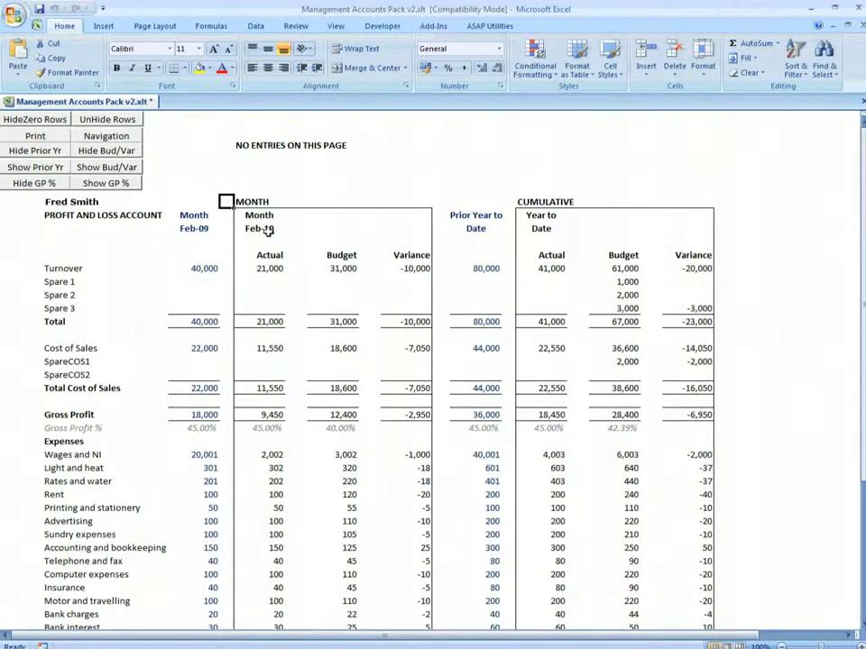
Step: Confirm reporting period 3 on the front page, then view the Month and YTD report showing March 2010
left_click(105, 135)
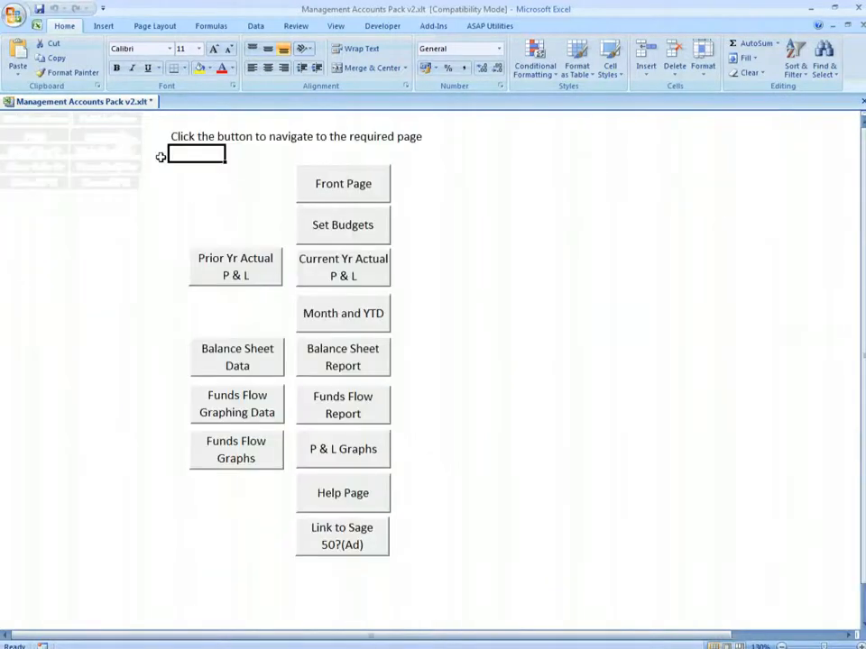
left_click(343, 184)
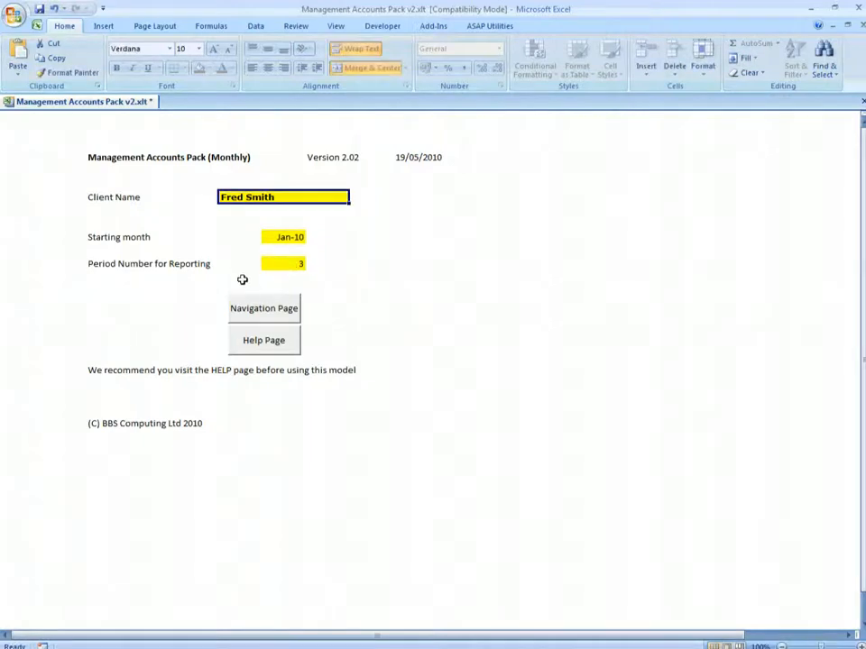
left_click(264, 306)
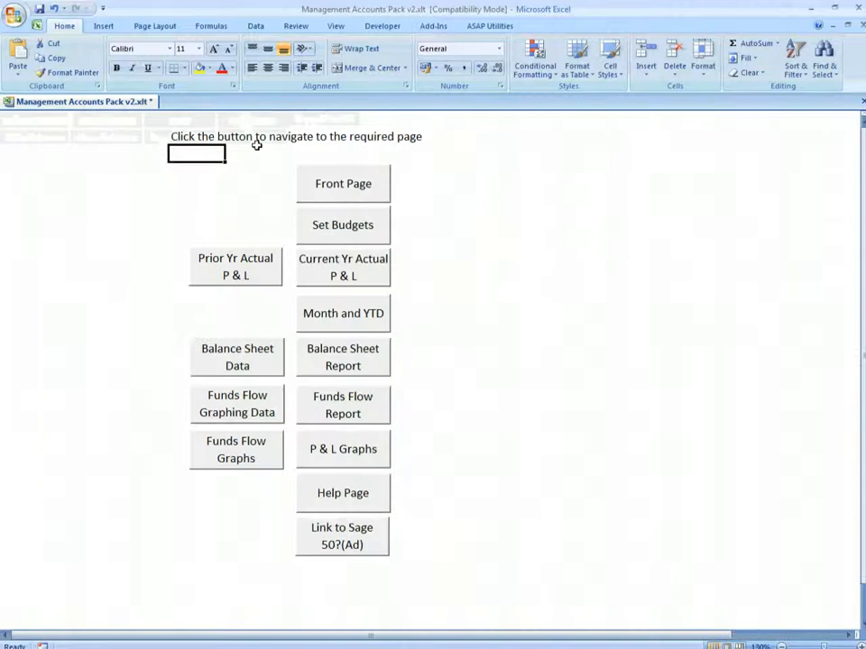
left_click(343, 267)
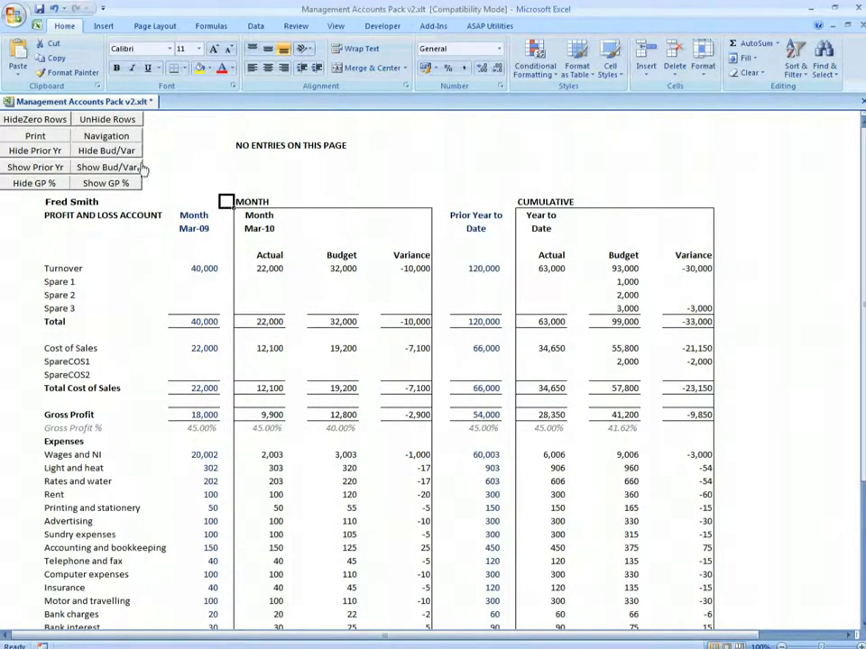
left_click(107, 135)
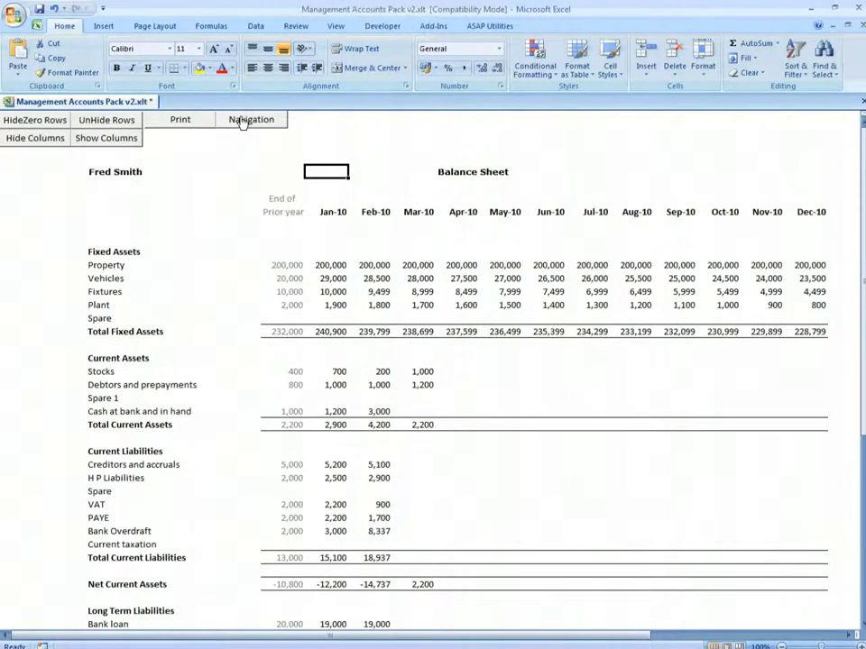
left_click(250, 119)
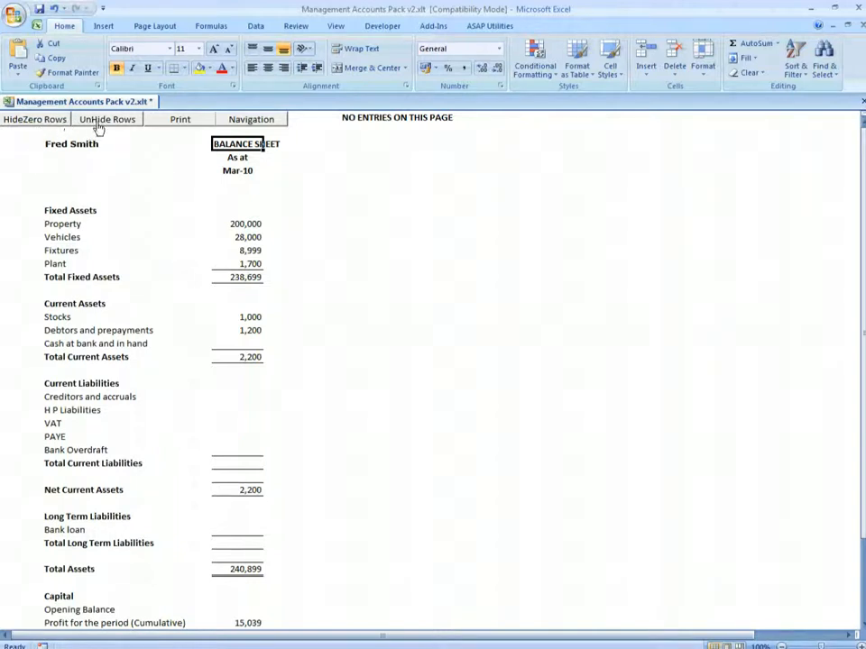
left_click(251, 119)
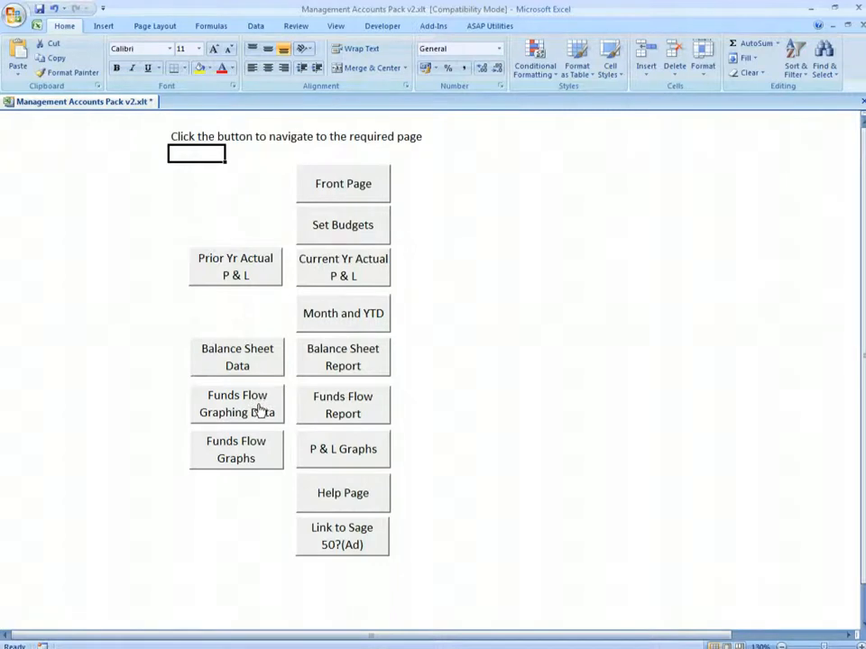
Step: Review the funds flow graphing data and its pie charts with zero categories omitted
left_click(236, 404)
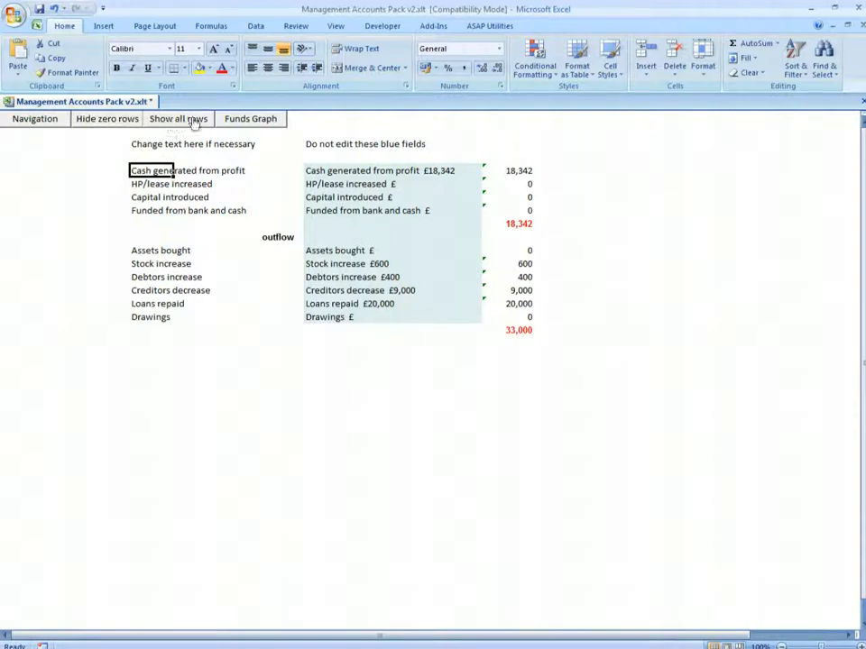
left_click(249, 120)
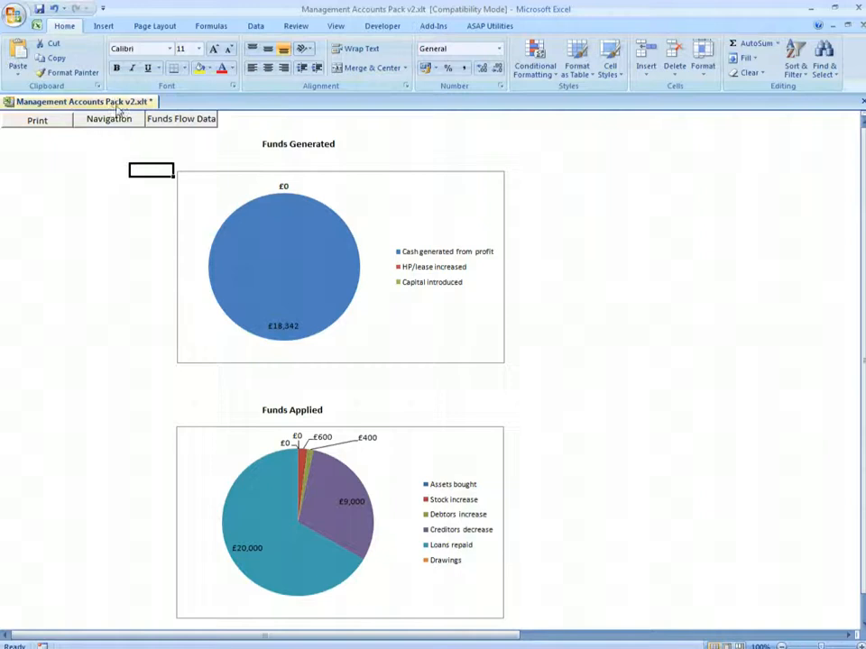
left_click(108, 119)
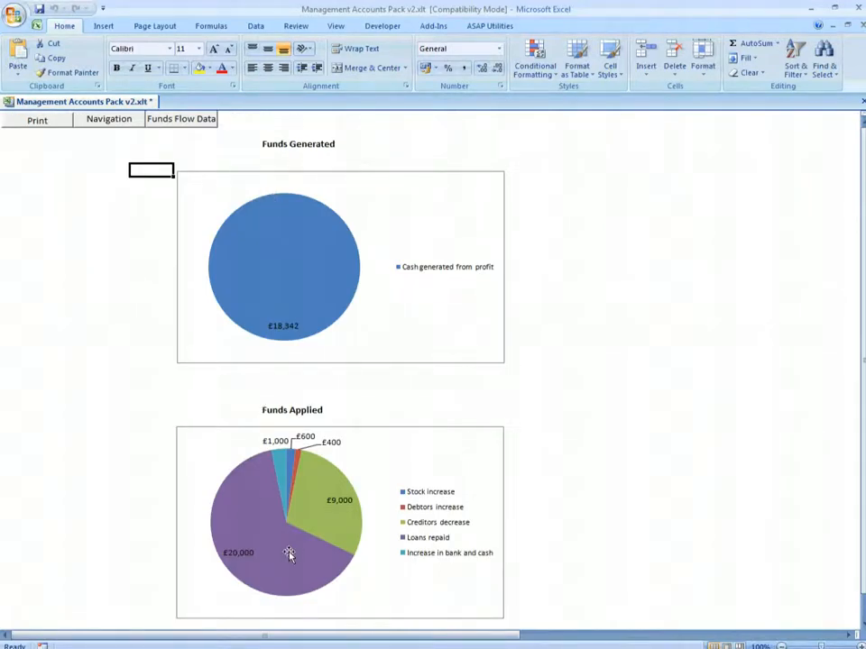
mouse_move(202, 299)
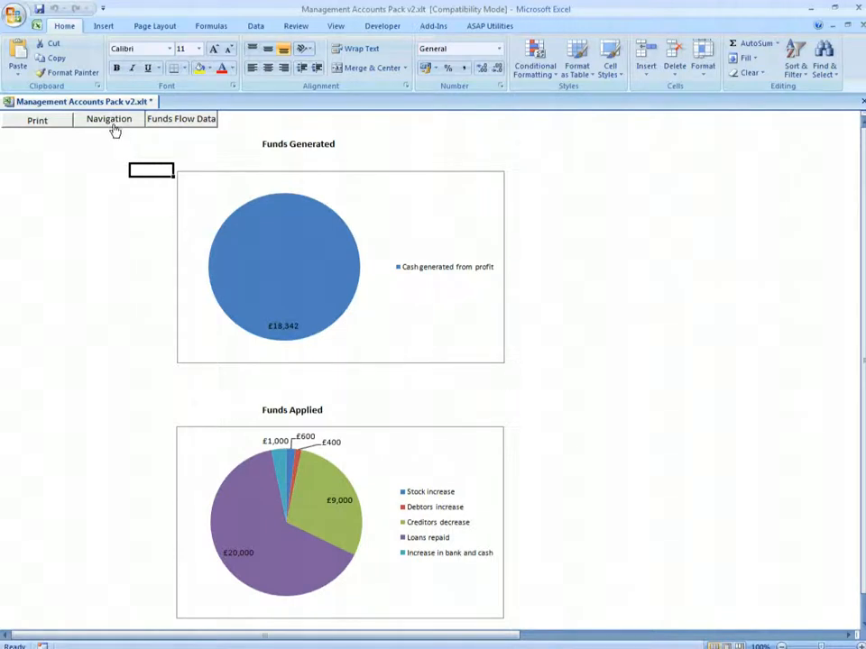
left_click(109, 119)
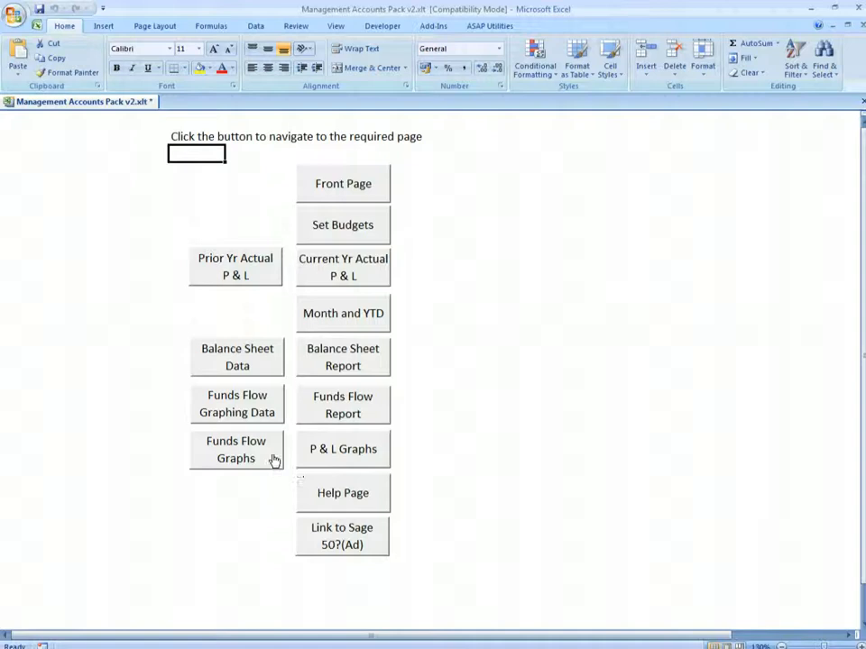
Step: View the funds flow and P&L graphs comparing actual with budget, returning to navigation
left_click(234, 449)
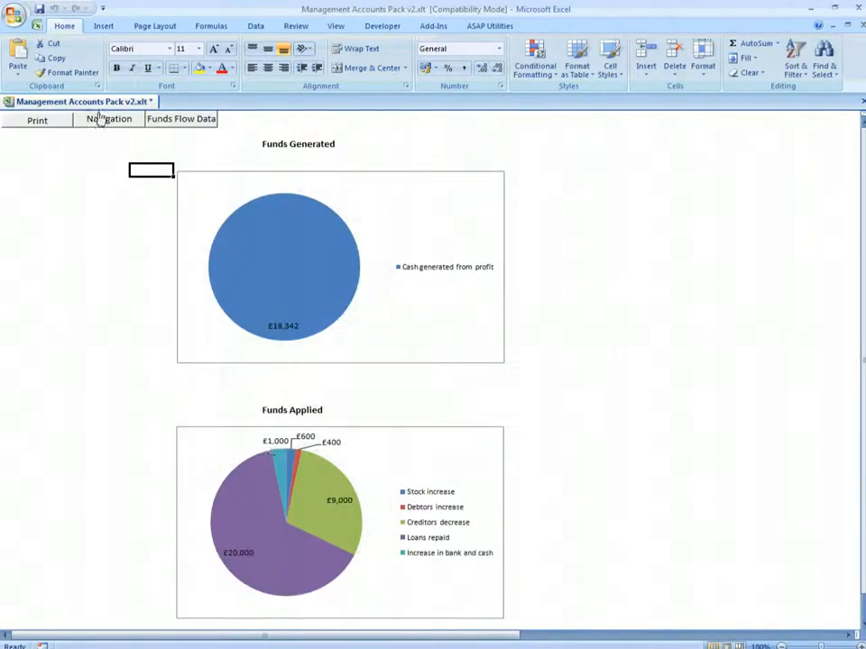
left_click(110, 119)
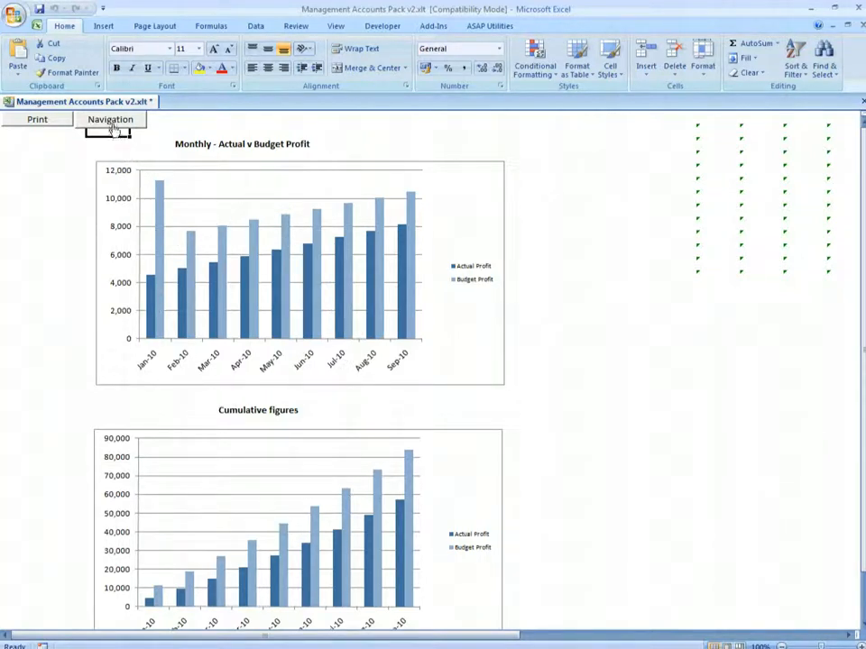
left_click(110, 119)
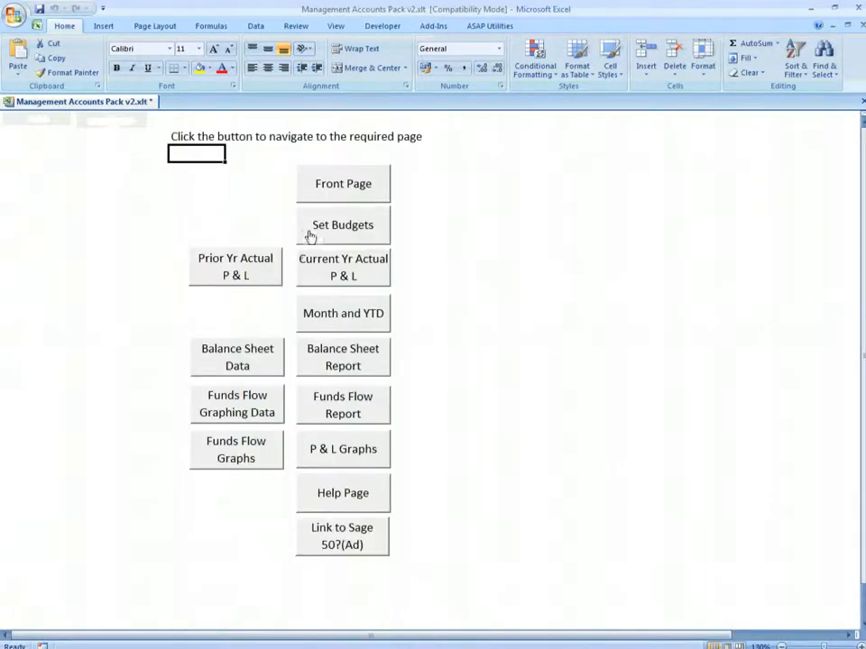
mouse_move(324, 370)
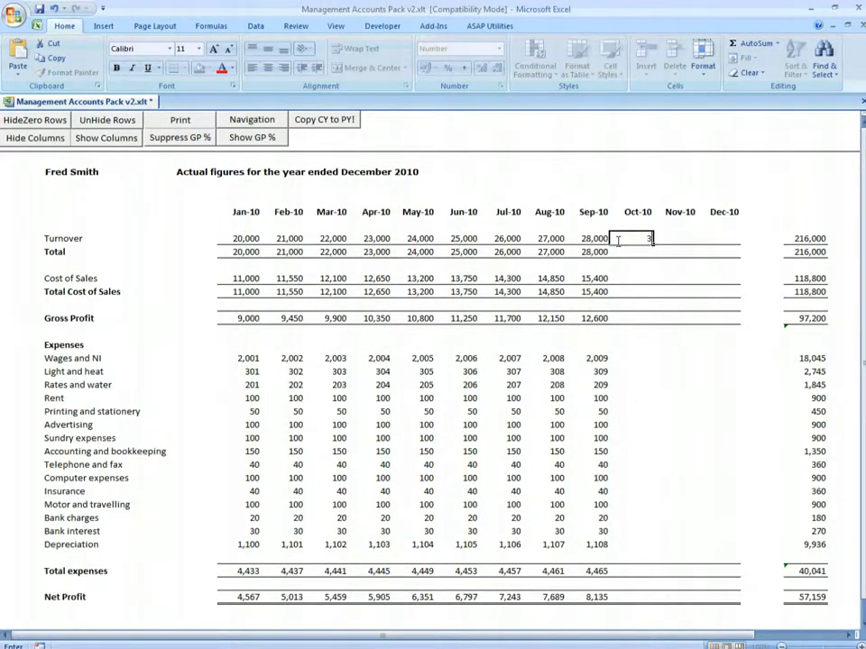
Step: Enter October 2010 actual turnover of 30000 on the actual P&L sheet and return to navigation
type("300000")
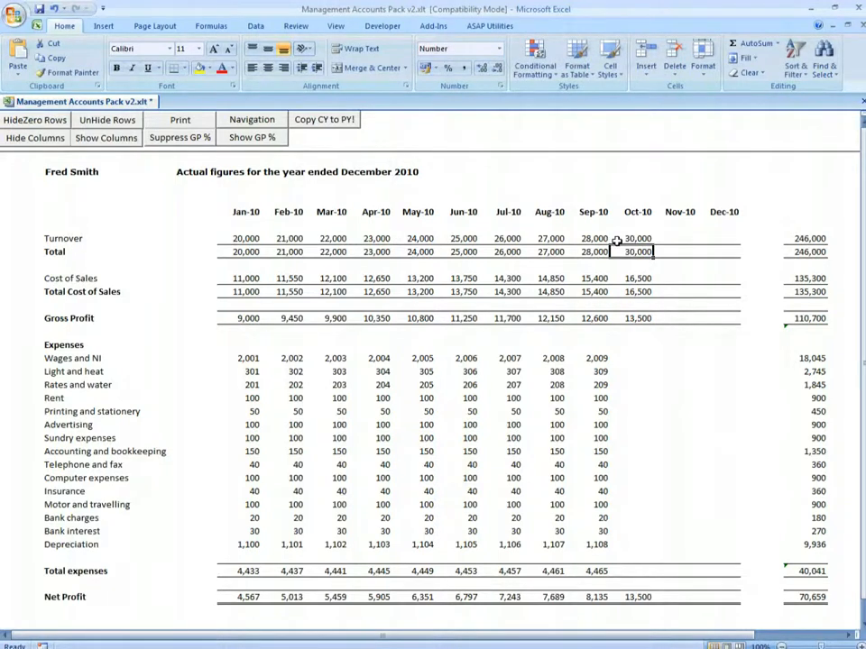
left_click(251, 120)
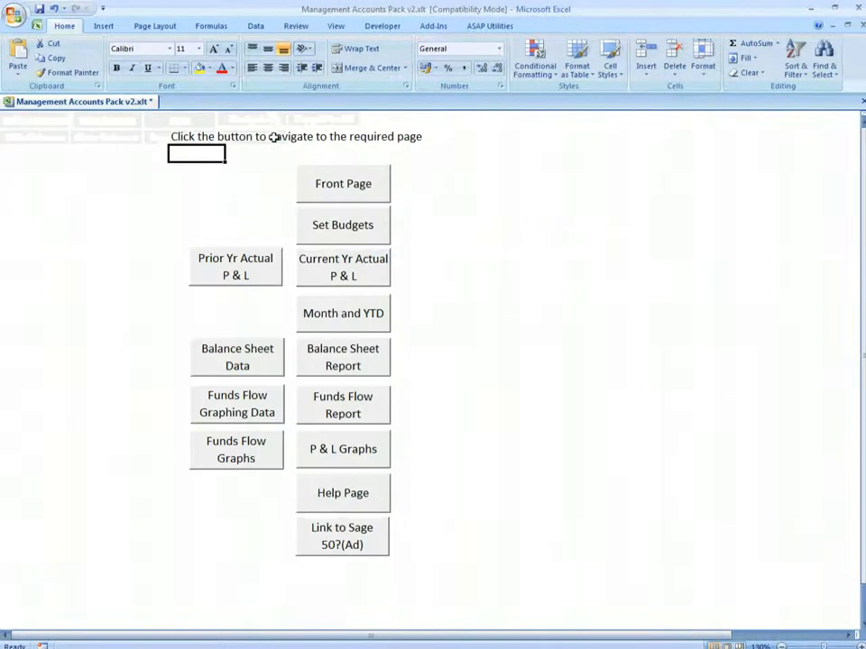